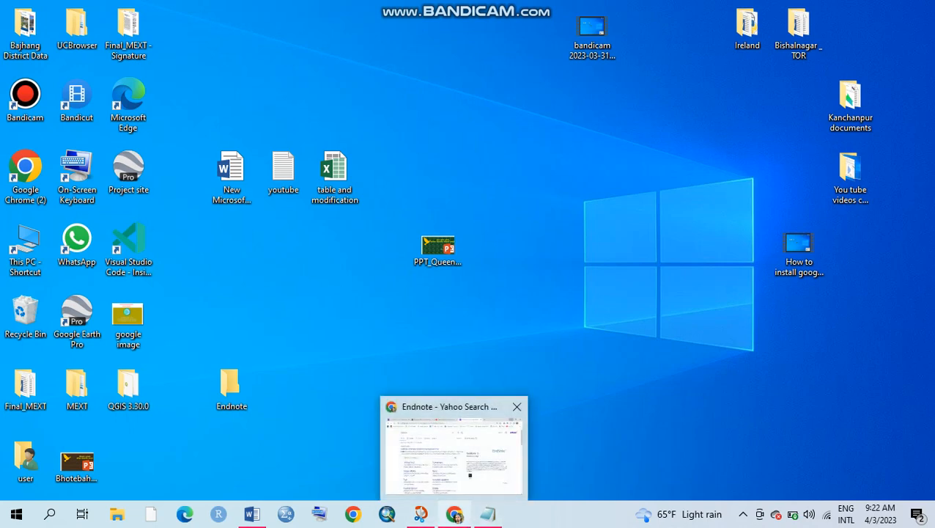
Run the Yahoo search for 'Endnote' in Chrome and locate the Downloads | EndNote result.
click(451, 447)
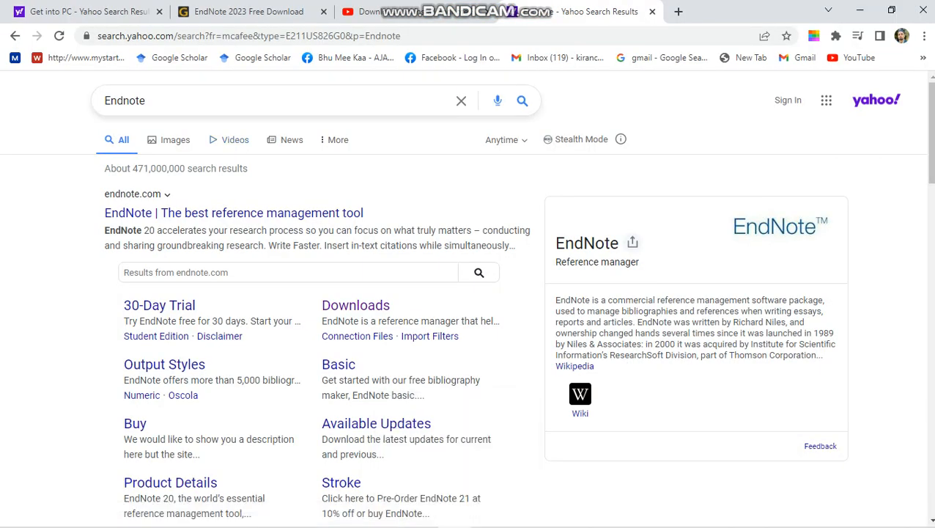
click(256, 99)
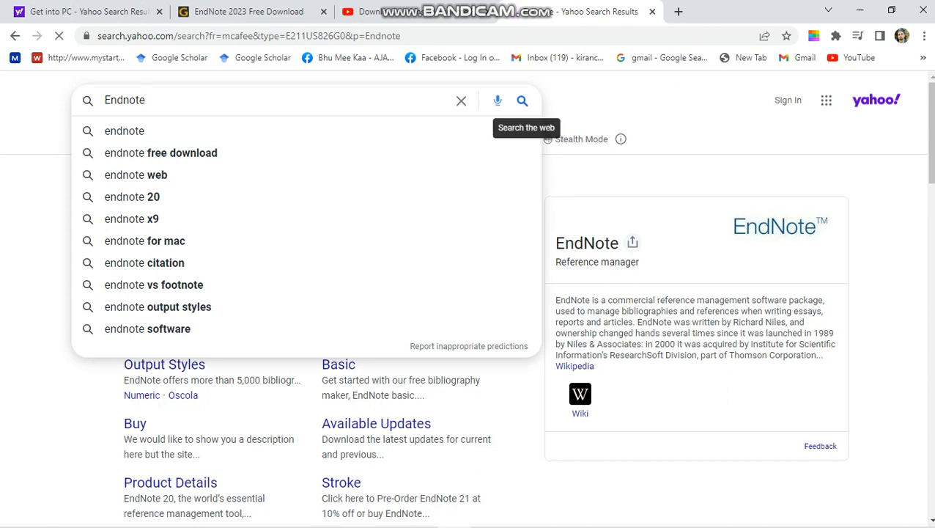
click(522, 100)
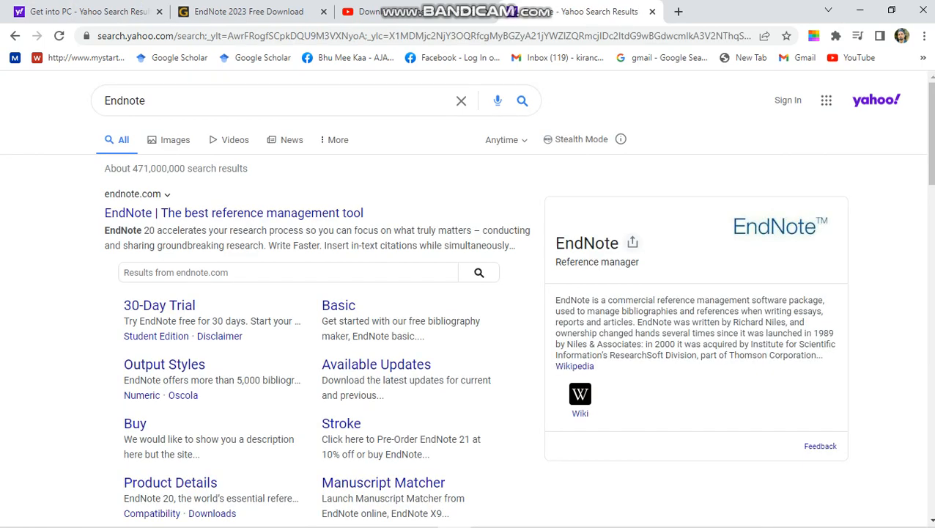
scroll(down, 3)
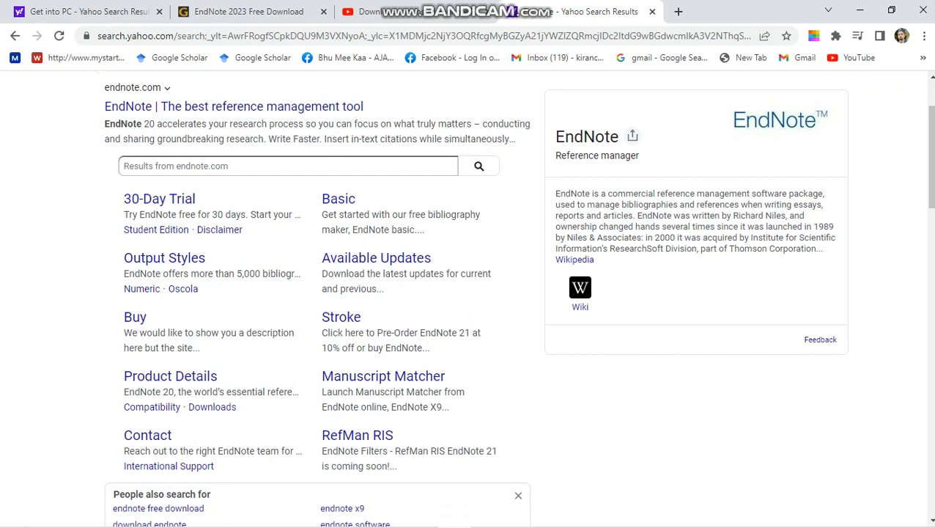
scroll(down, 3)
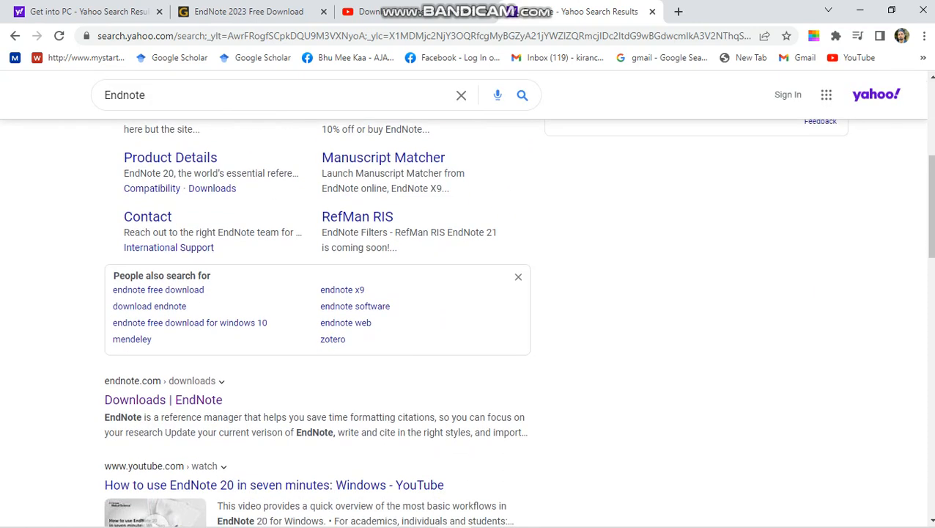
scroll(down, 3)
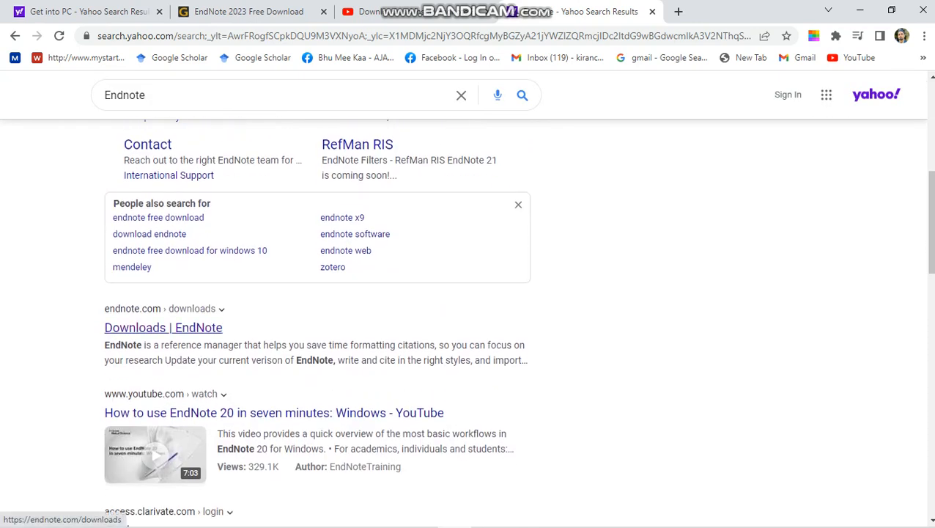
scroll(up, 3)
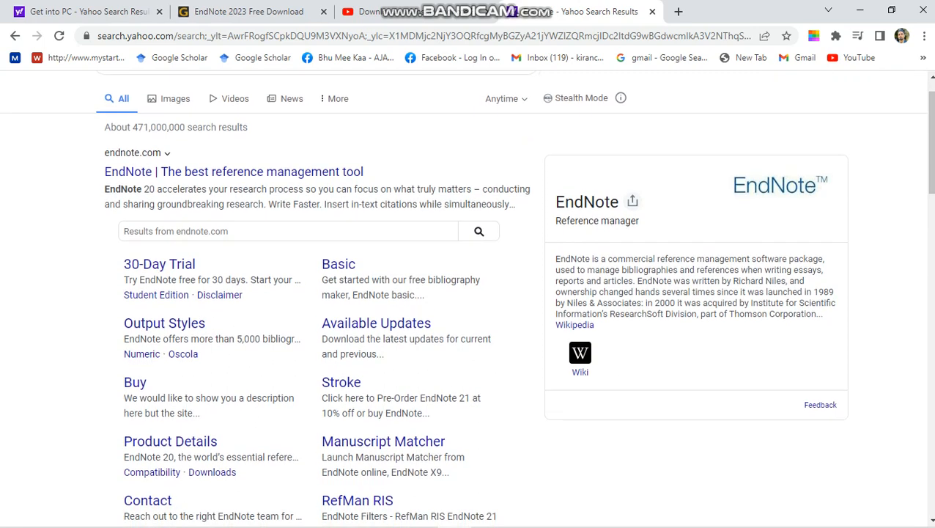
scroll(down, 3)
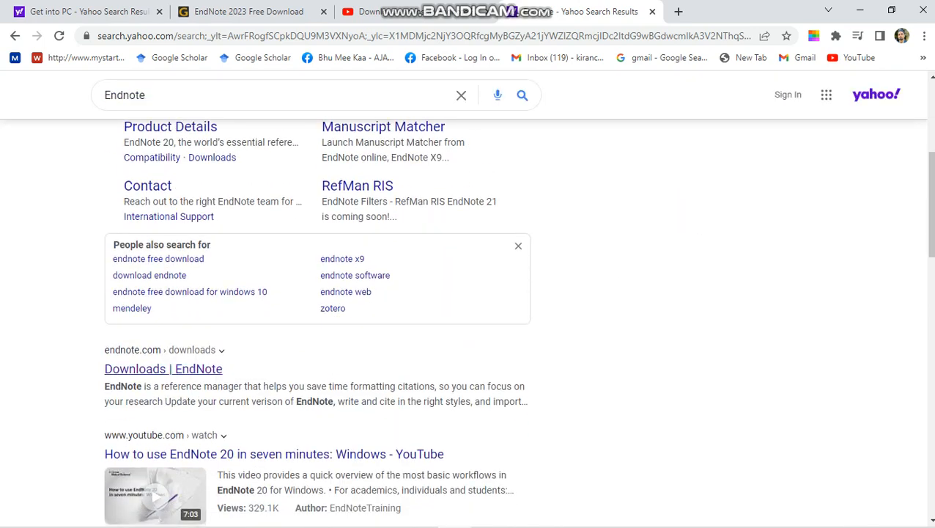
Go from the Downloads | EndNote result to the Download EndNote support article.
click(163, 369)
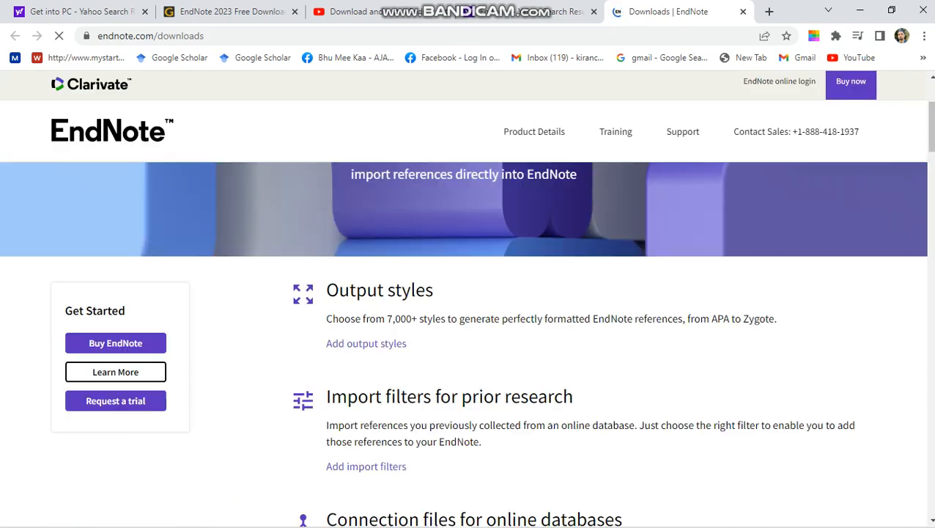
scroll(up, 3)
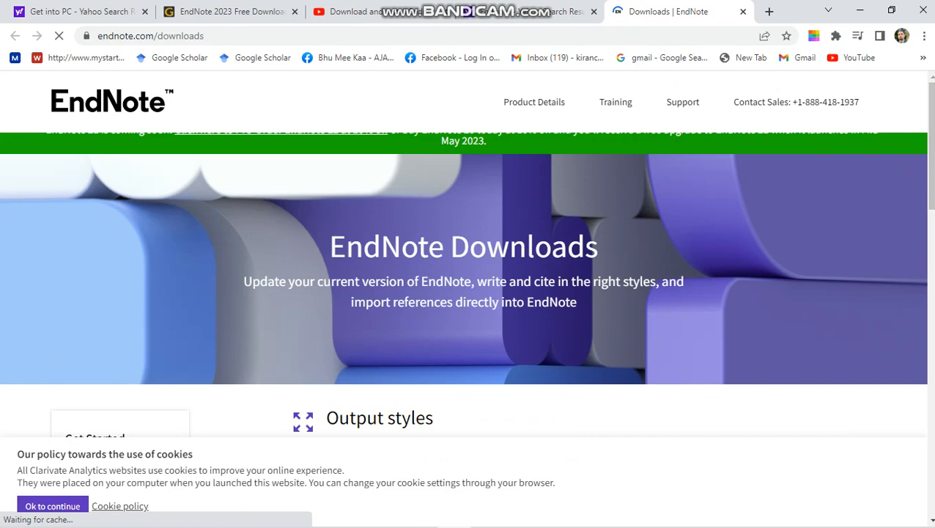
scroll(down, 3)
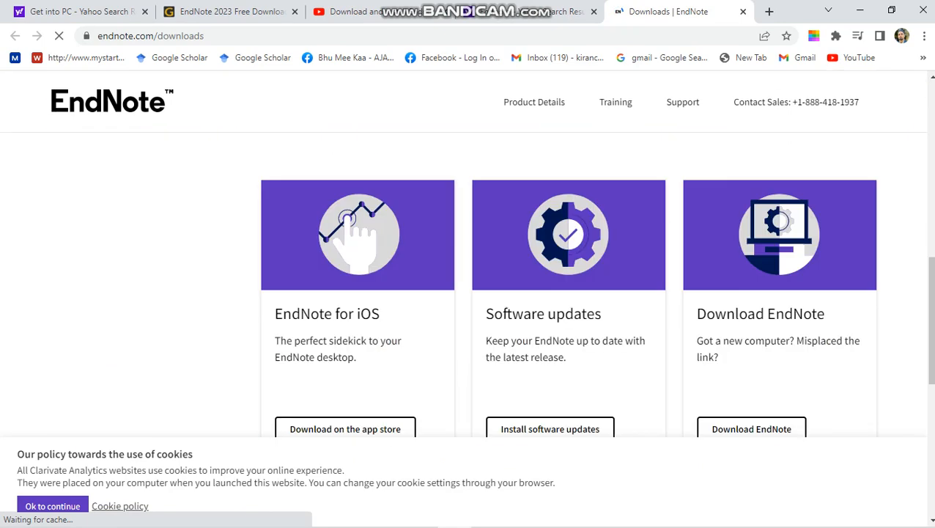
scroll(down, 3)
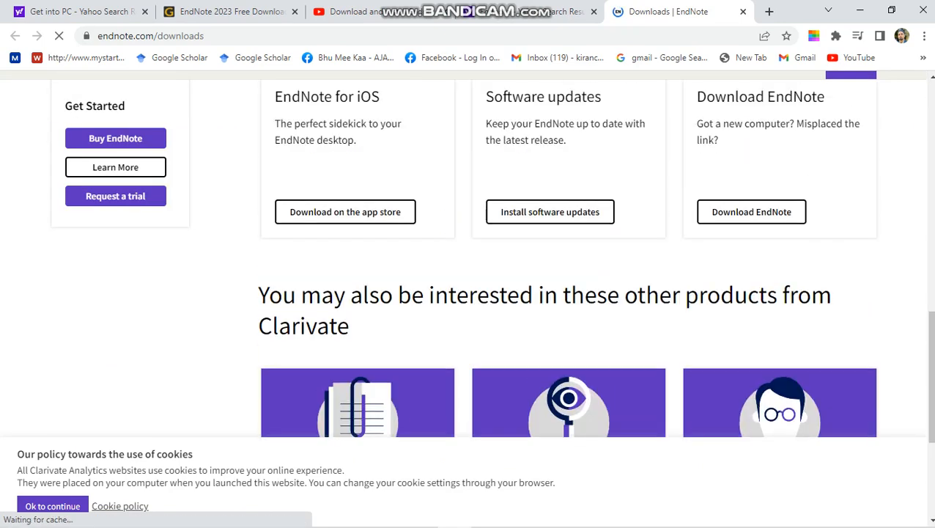
scroll(up, 3)
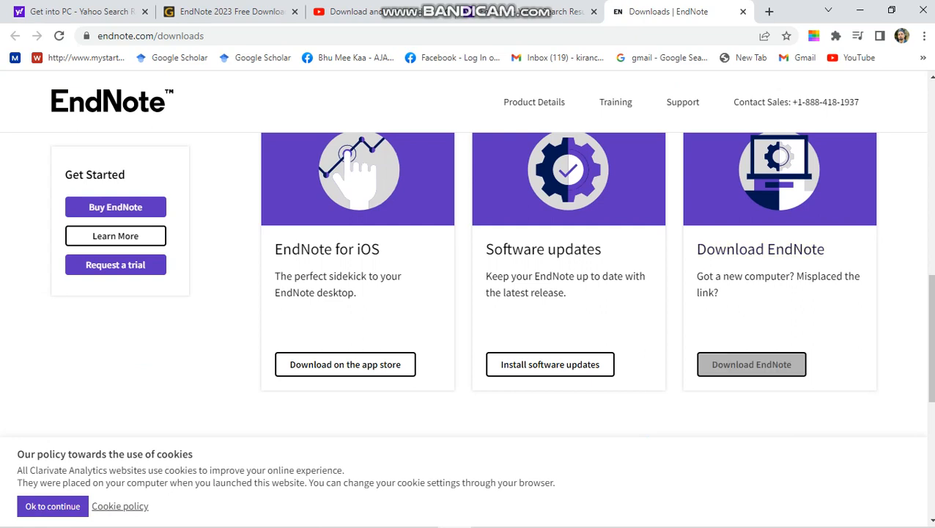
click(750, 363)
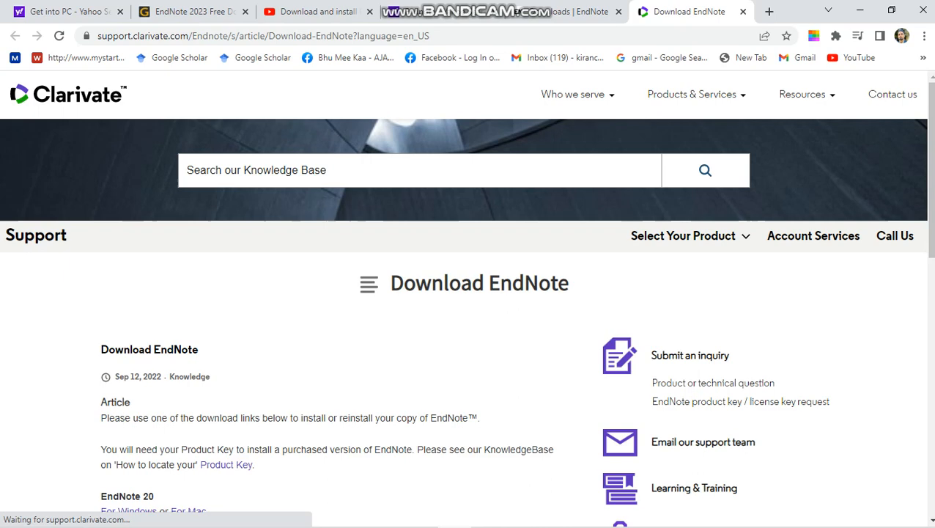
Download the EndNote 20 for Windows installer (EN20Inst.exe) from the support article.
scroll(down, 3)
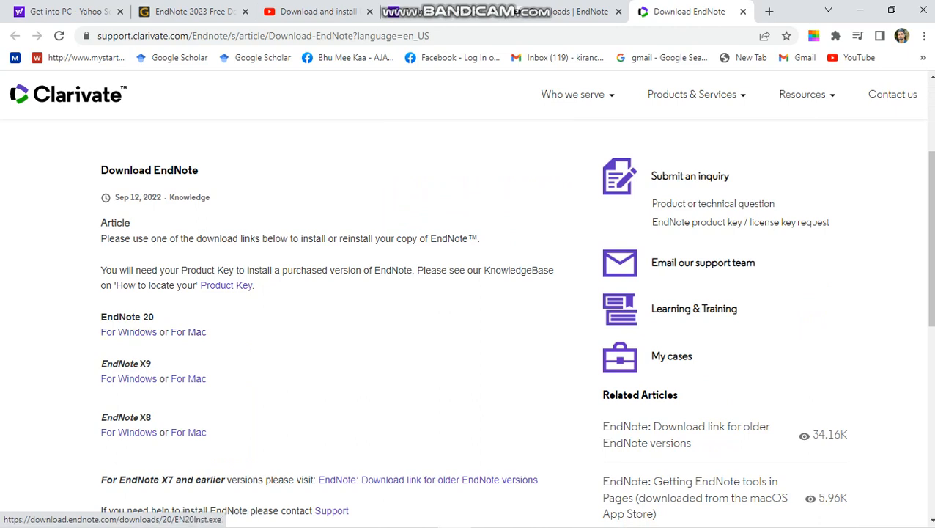
click(129, 331)
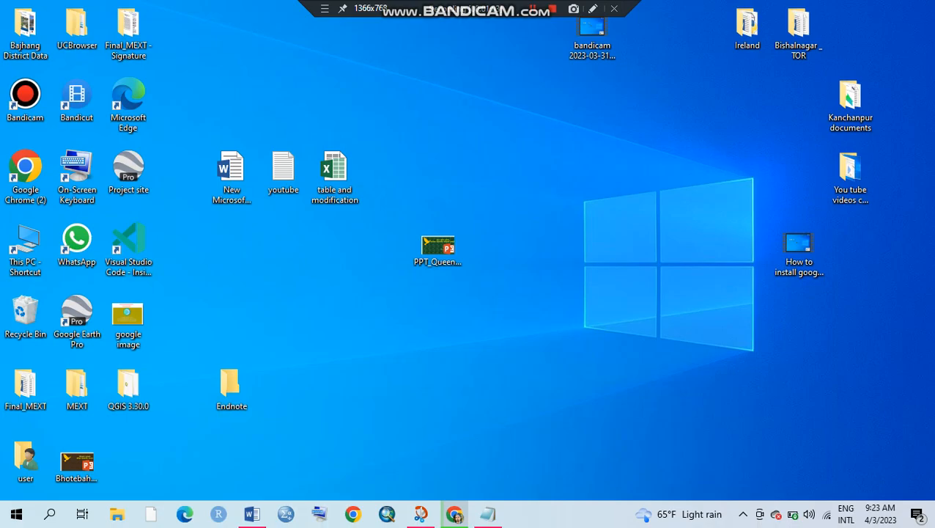
click(455, 513)
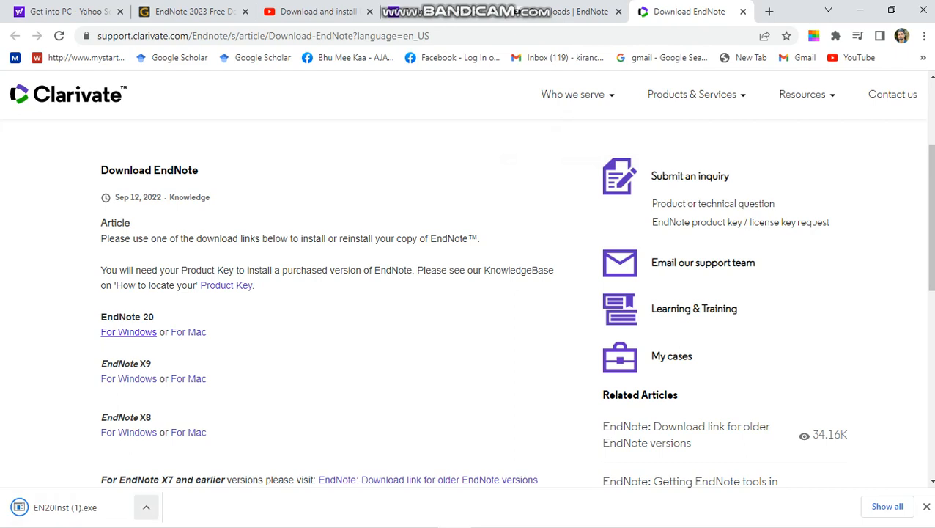
mouse_move(56, 507)
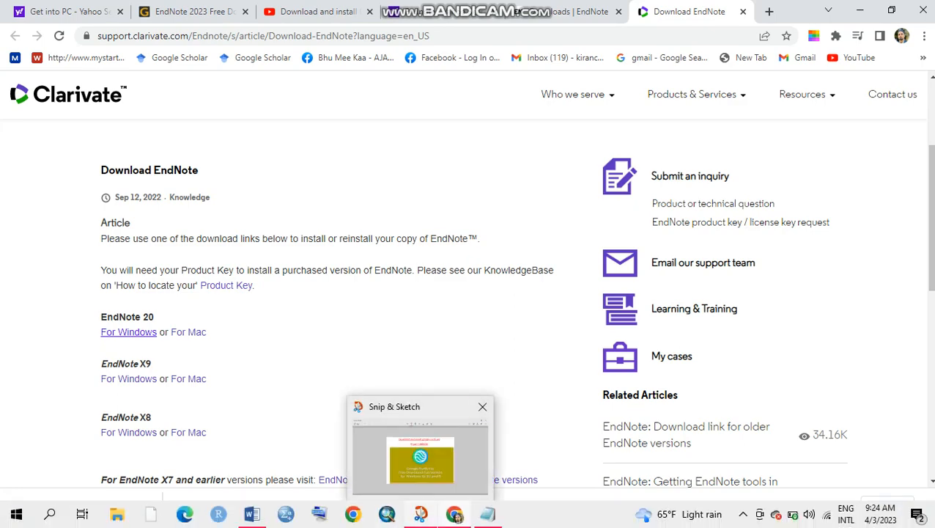
click(482, 406)
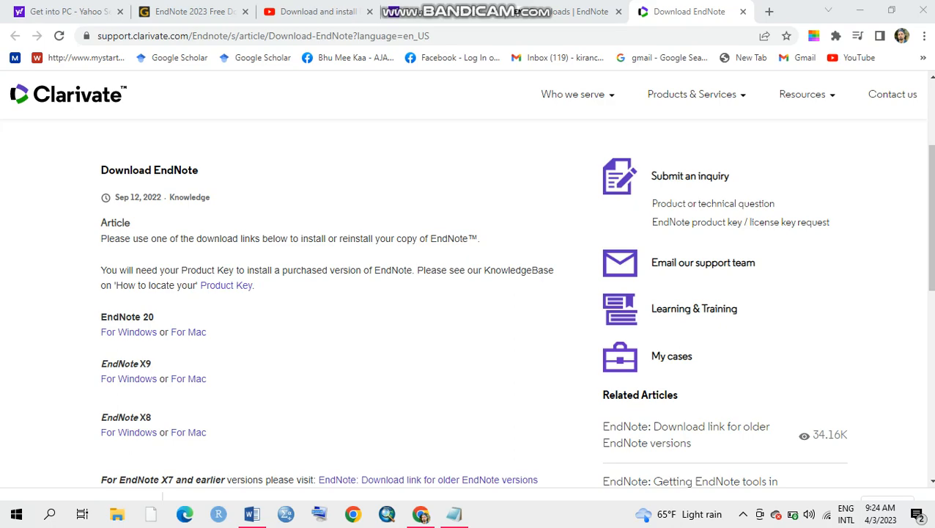
mouse_move(421, 513)
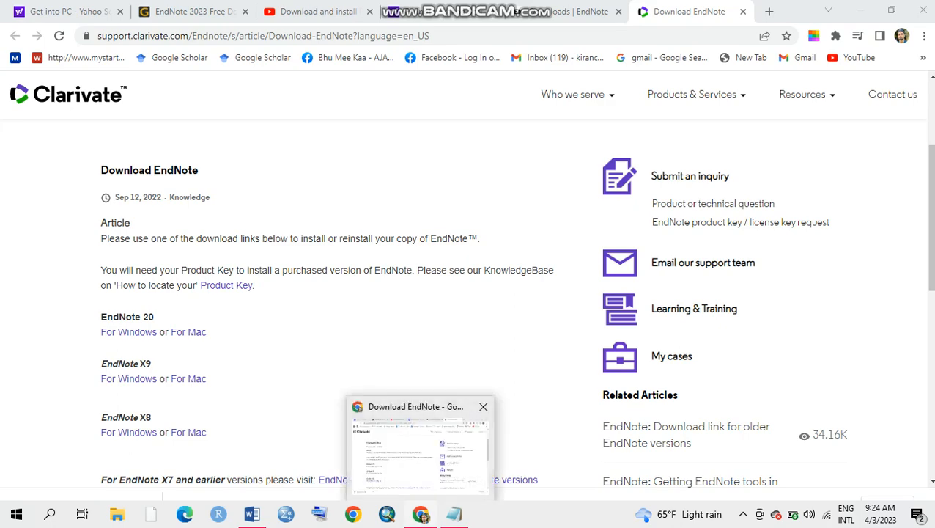
mouse_move(482, 406)
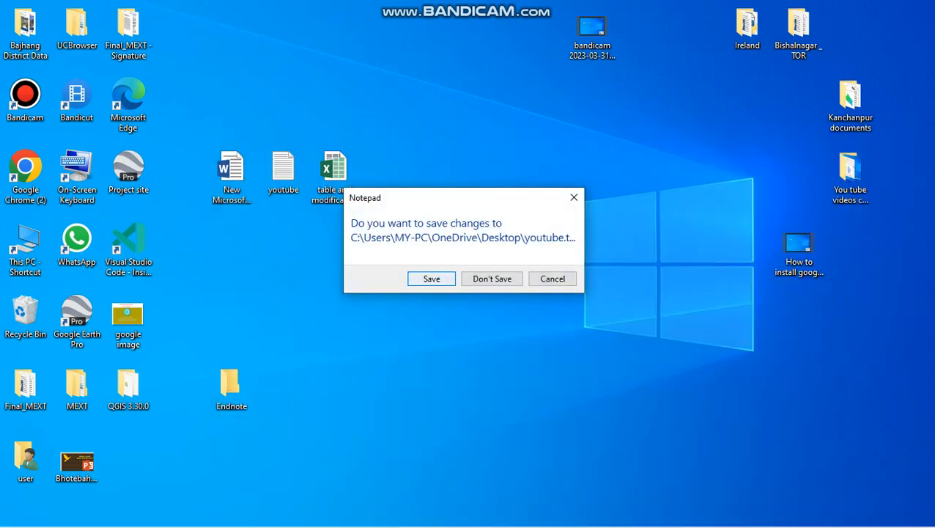
Select the EN20Inst installer in the Downloads folder via This PC.
click(492, 278)
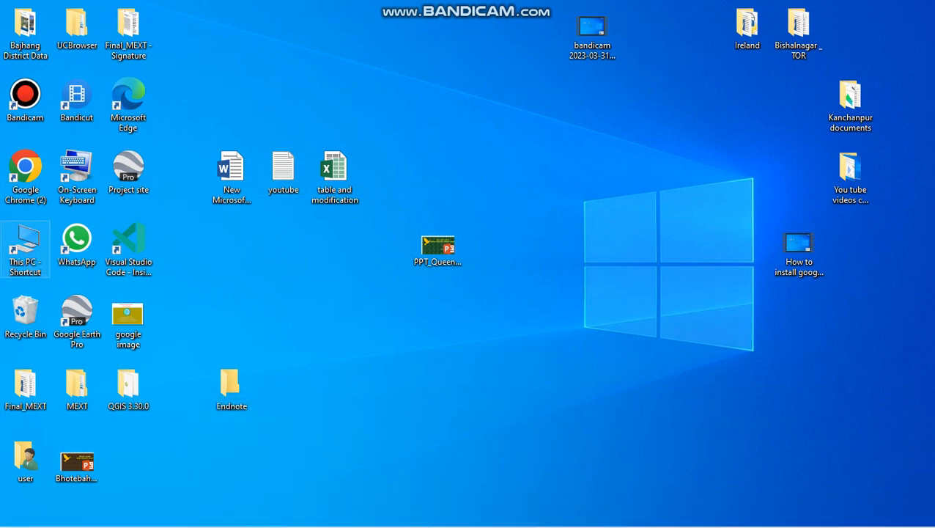
double_click(25, 249)
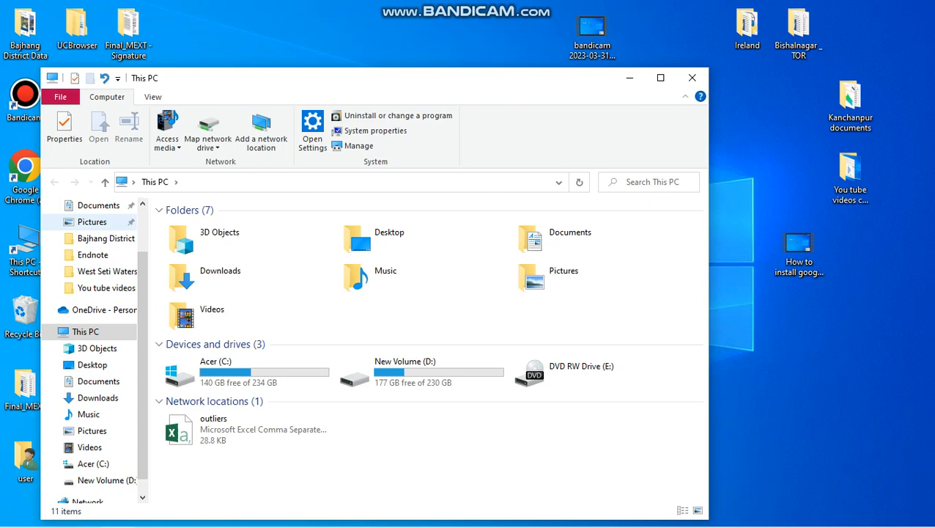
click(47, 331)
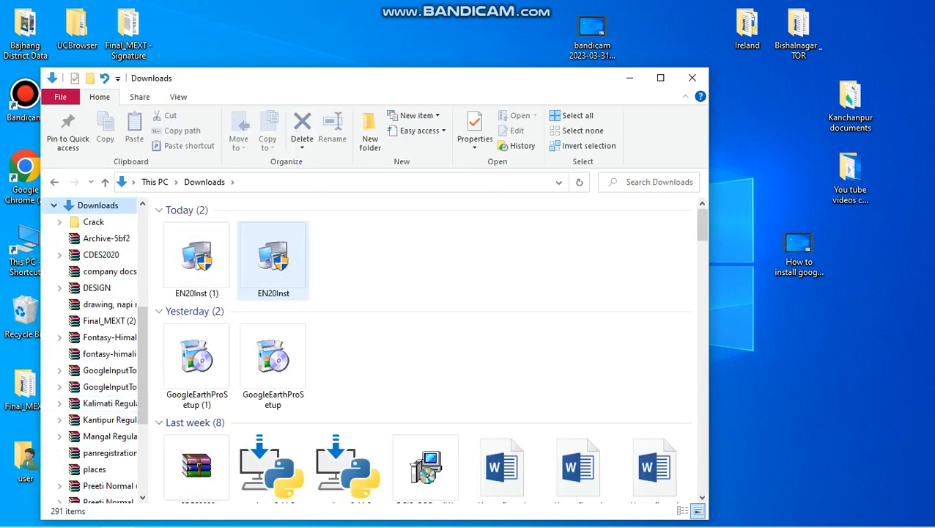
click(273, 256)
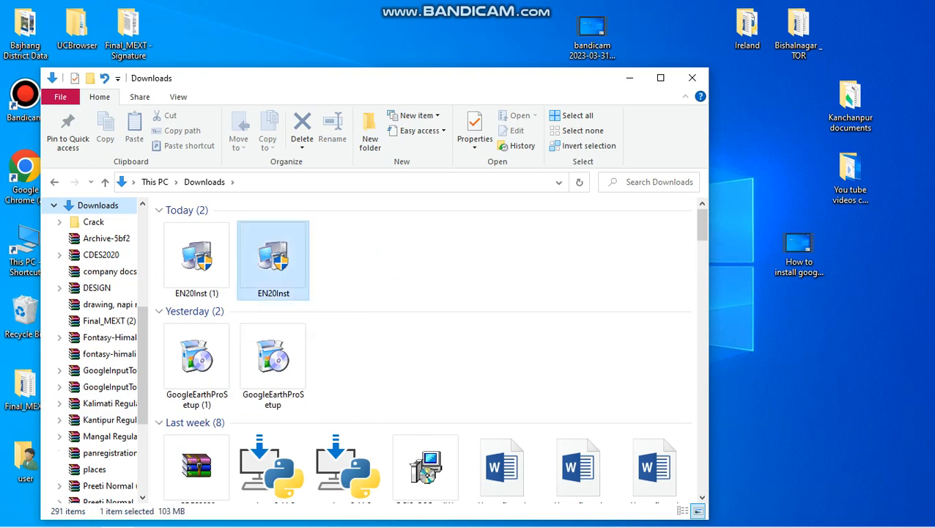
click(273, 256)
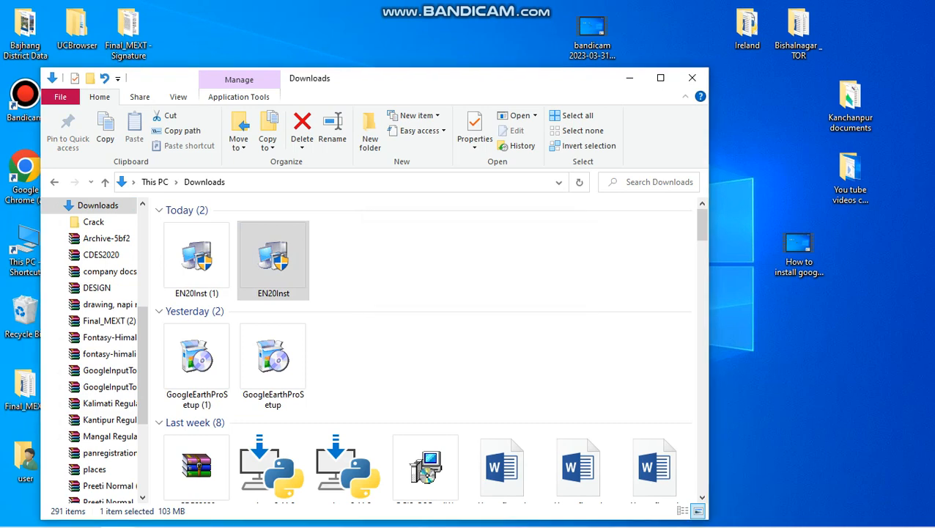
Launch EN20Inst and choose the 30-day free trial on the Select Installation page.
double_click(273, 255)
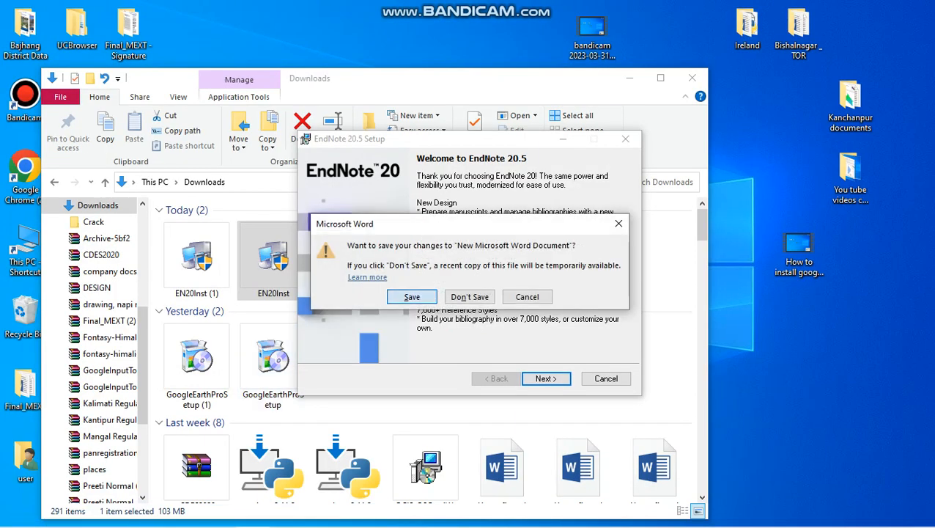
click(469, 296)
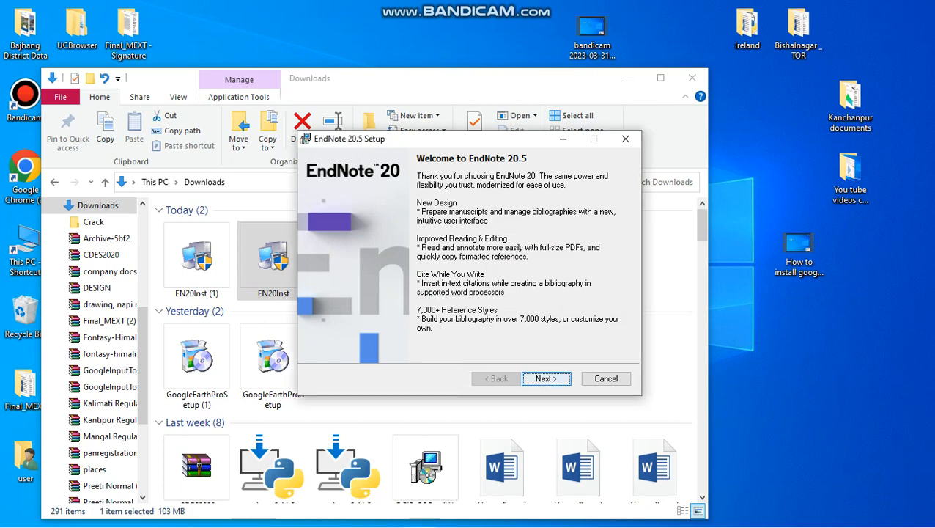
click(545, 378)
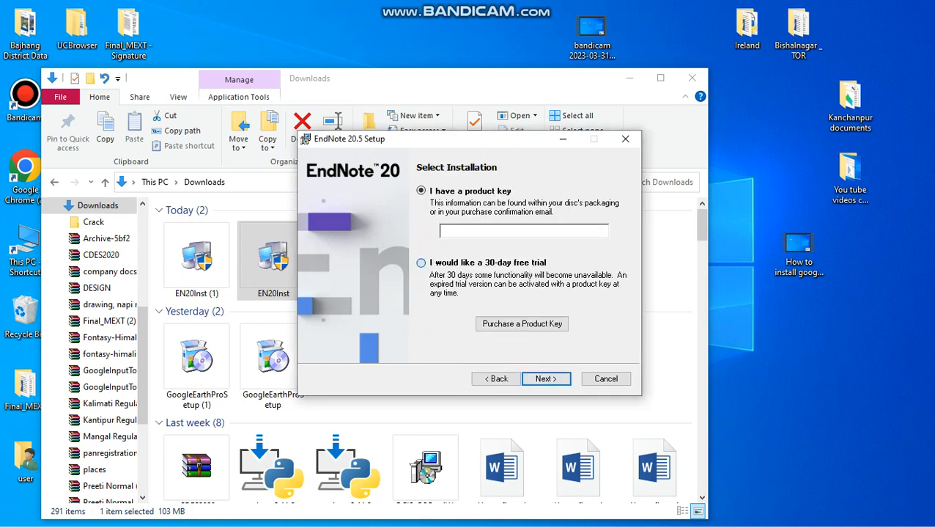
click(422, 262)
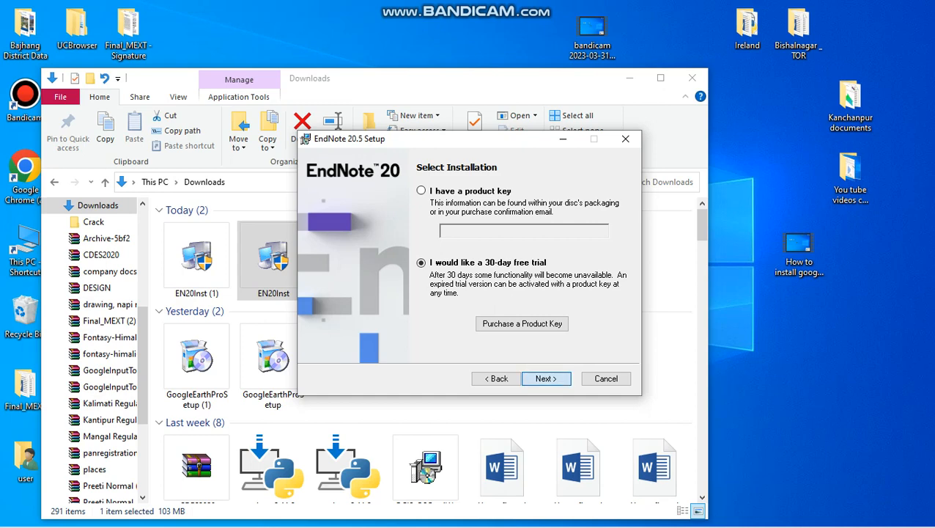
Accept the license, keep custom type, default folder and features, and begin installing.
click(545, 378)
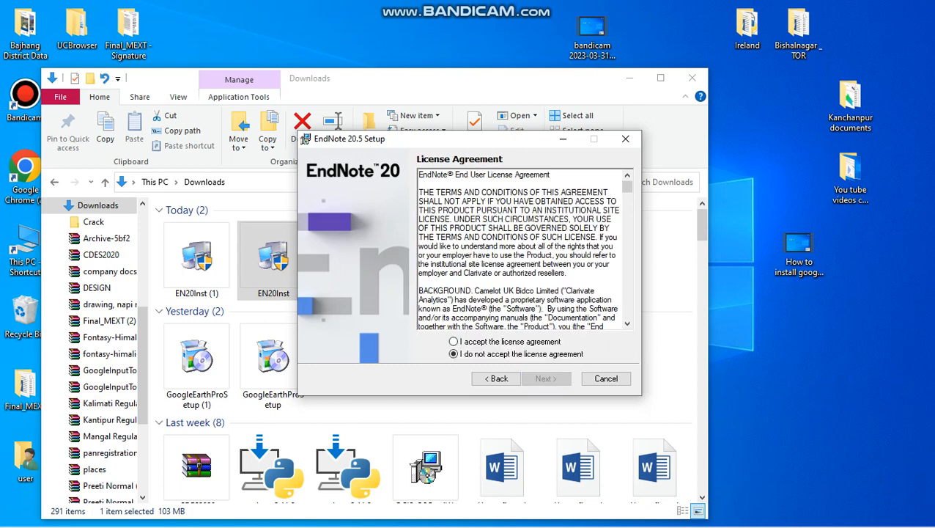
click(545, 378)
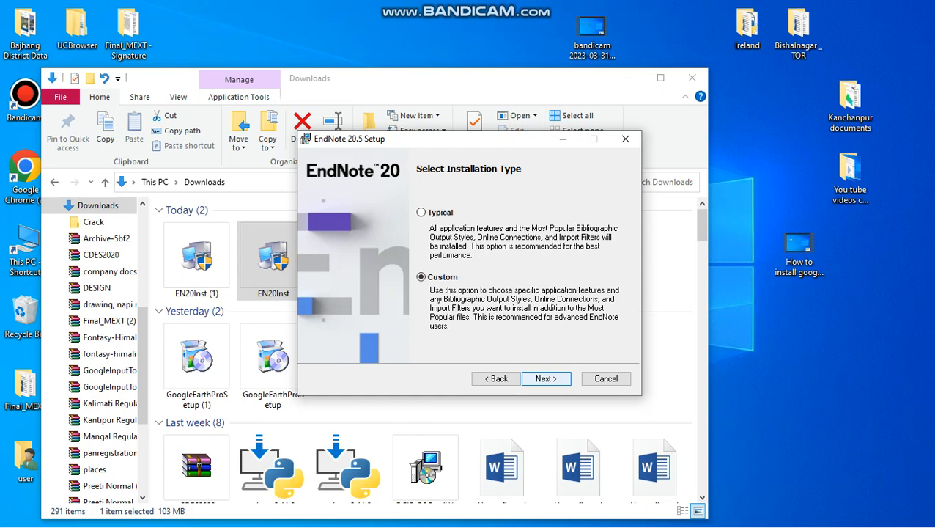
click(545, 378)
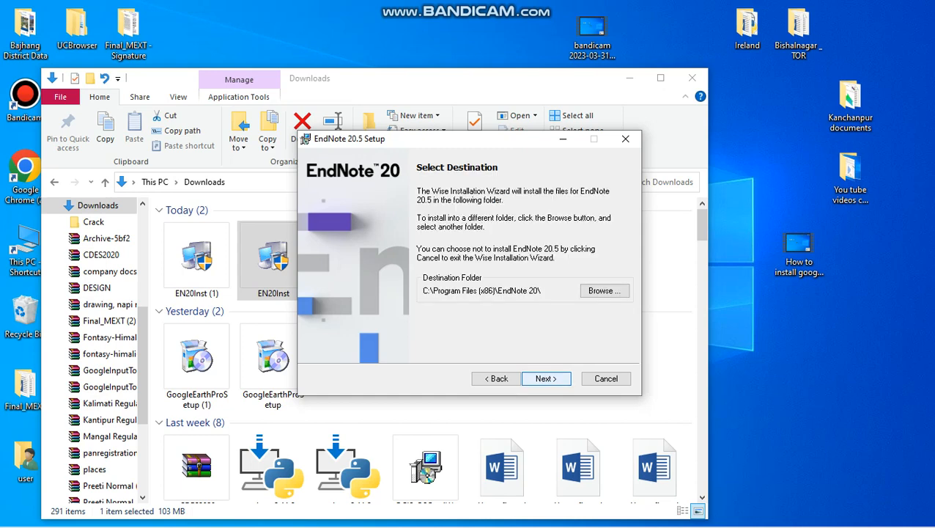
click(545, 379)
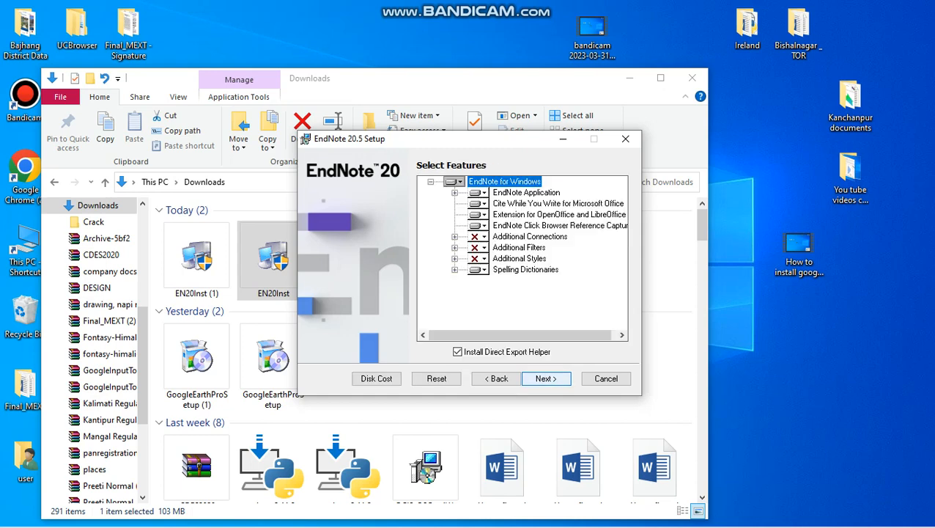
click(545, 378)
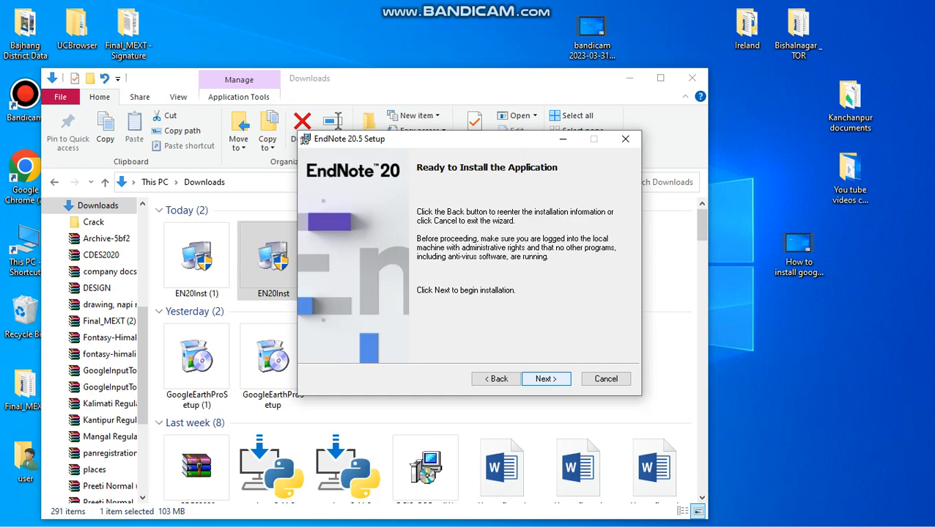
click(624, 138)
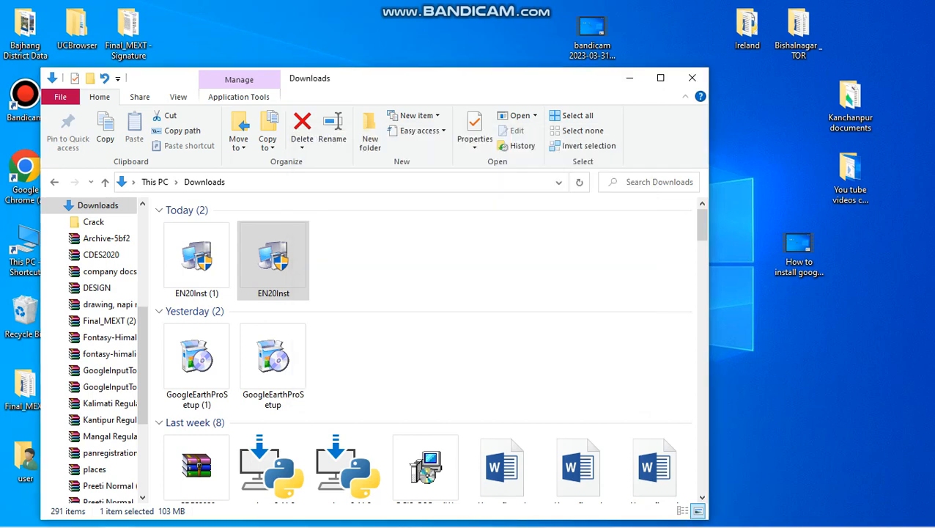
Finish the EndNote 20.5 installation after it reports success.
double_click(273, 257)
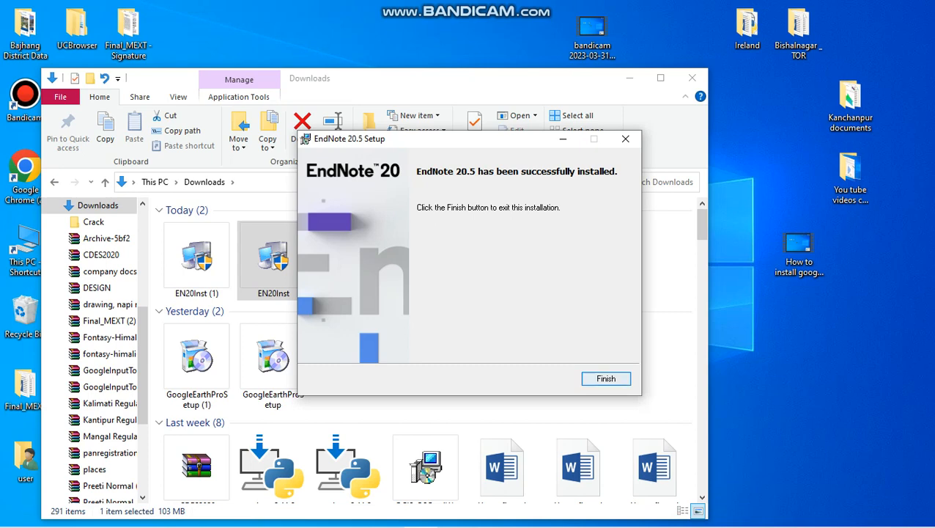
click(605, 378)
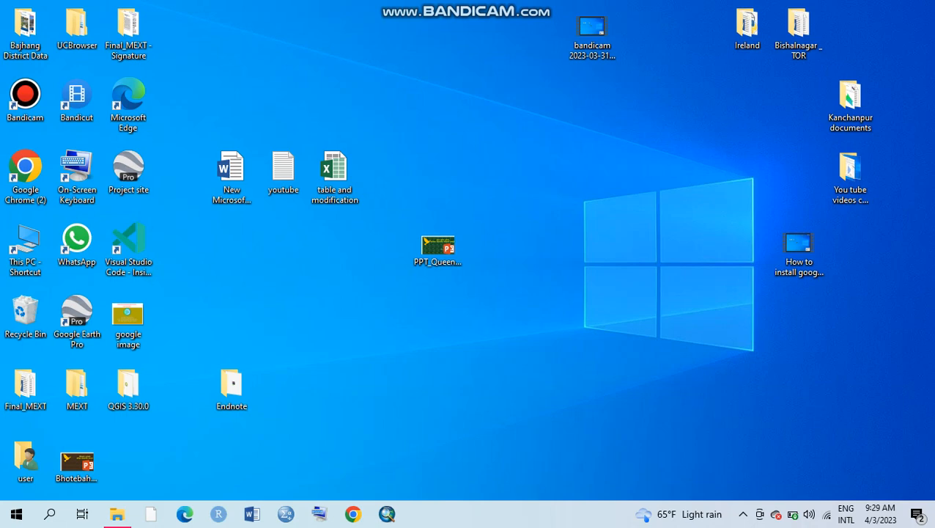
mouse_move(17, 513)
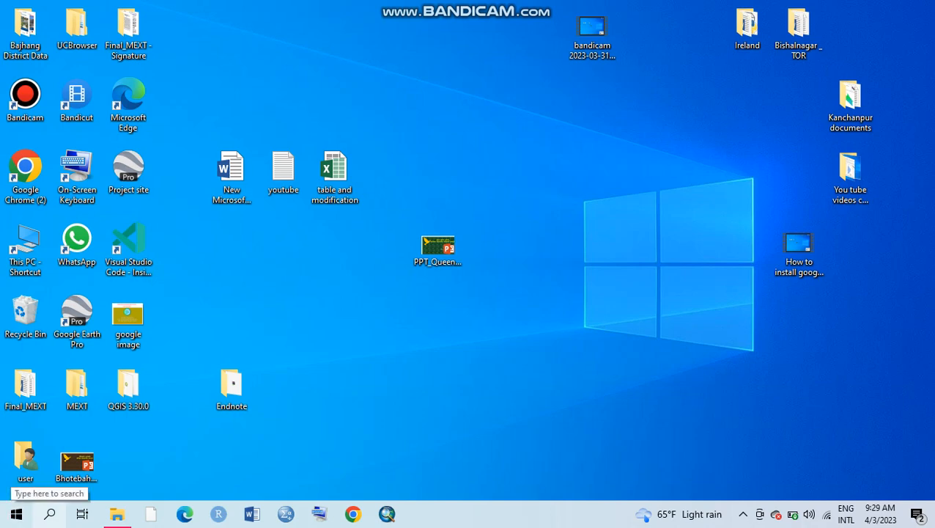
Search Windows for 'en' so EndNote appears as the best match.
click(50, 513)
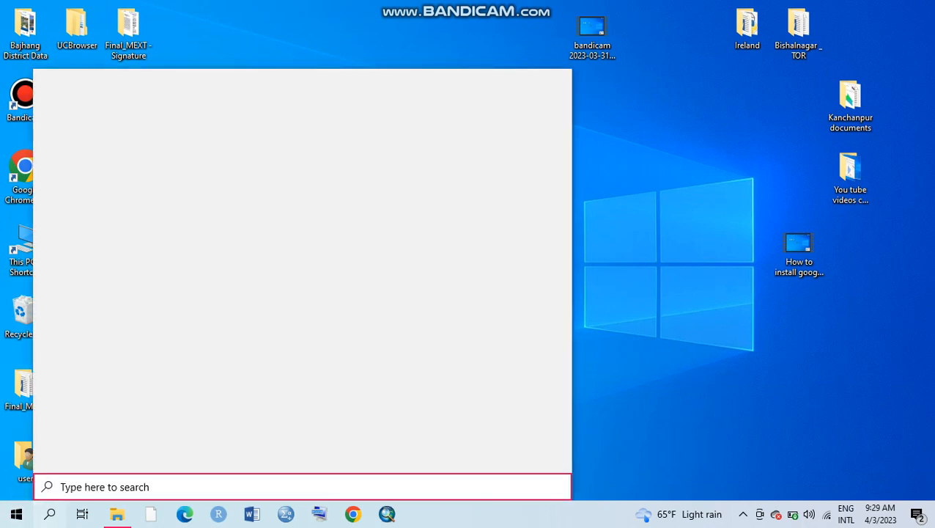
text(en)
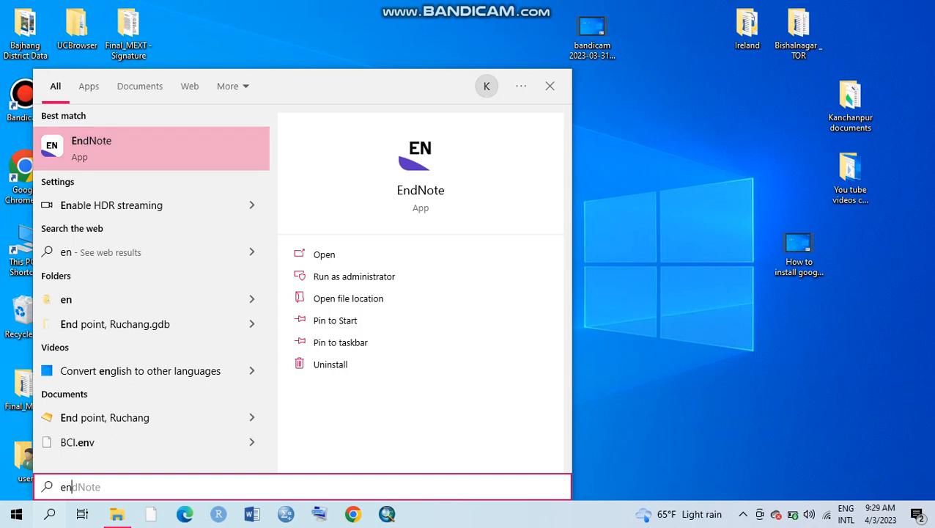
mouse_move(549, 85)
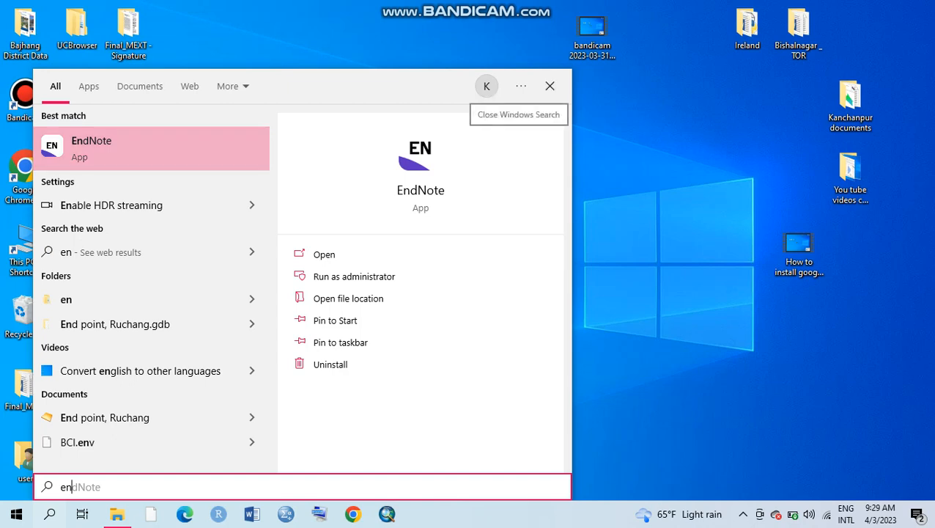